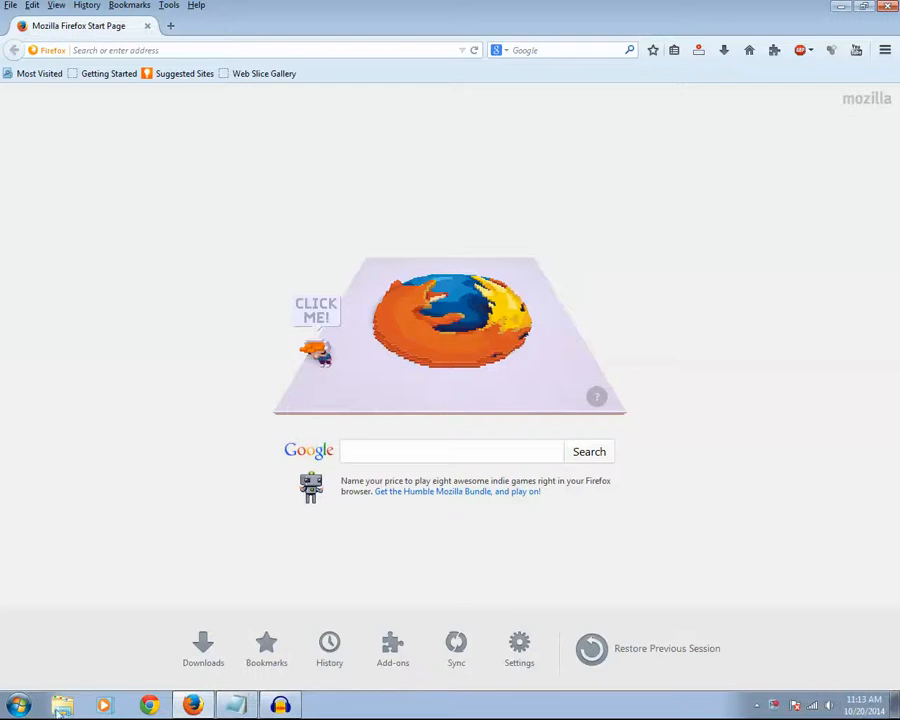
- Open Control Panel from the Start menu, listing all settings items
click(17, 706)
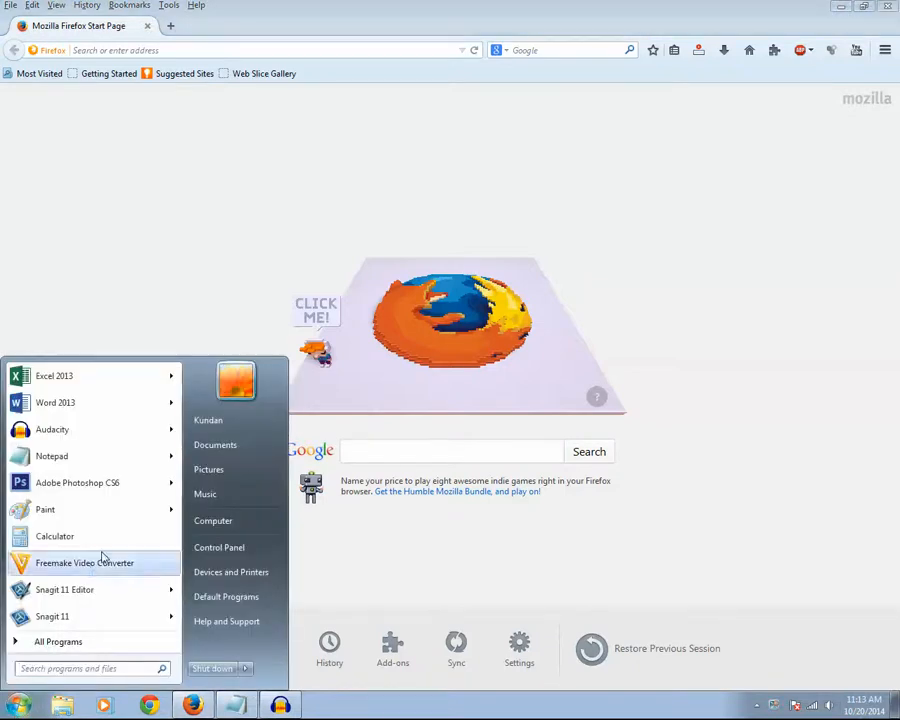
click(218, 547)
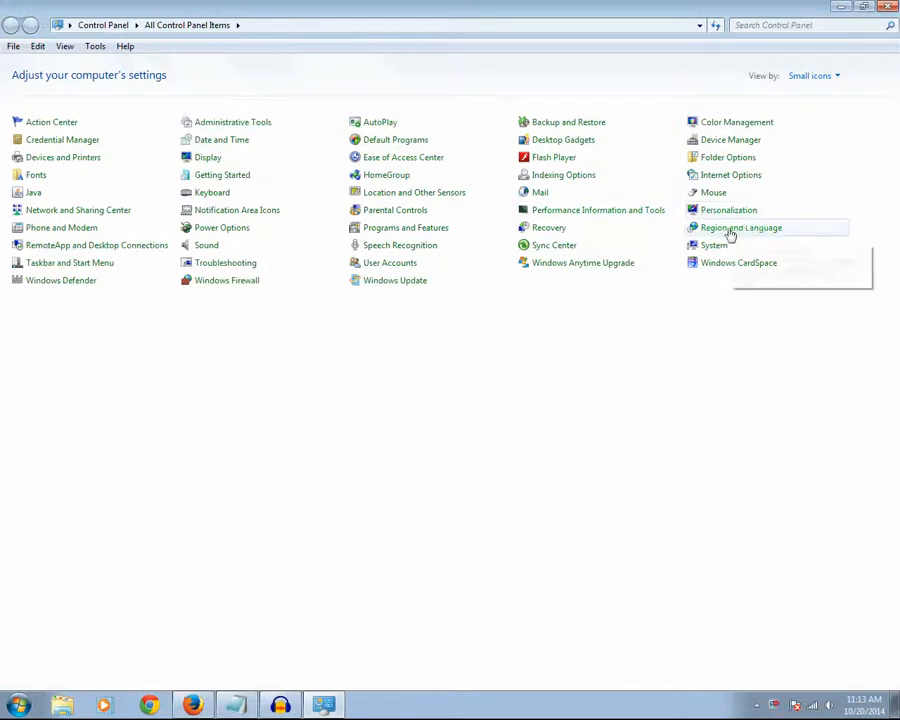
- Open Region and Language and its Additional settings (Customize Format) dialog
click(741, 227)
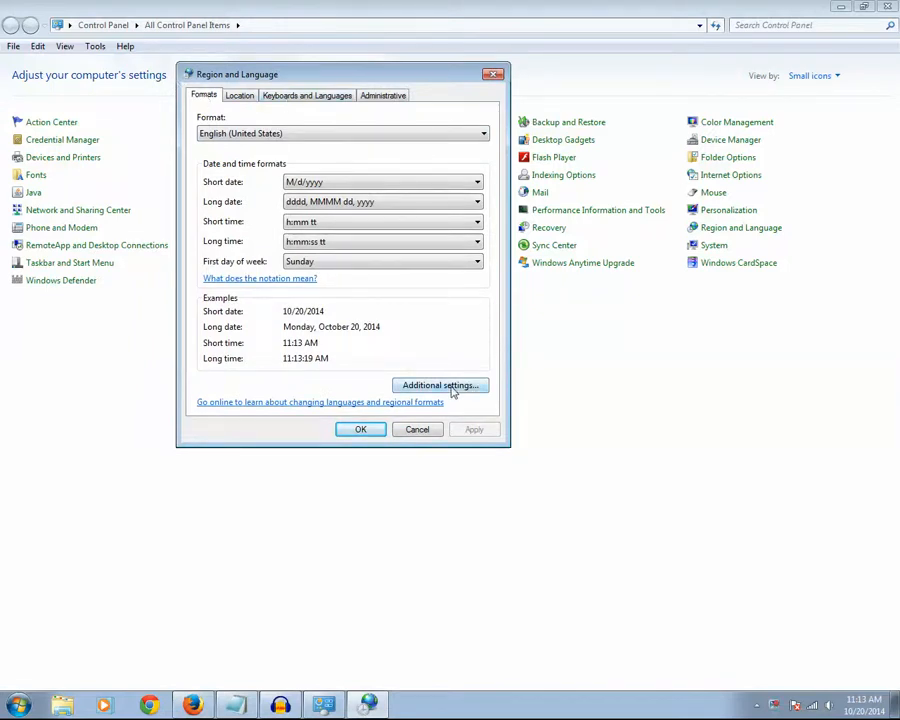
click(440, 385)
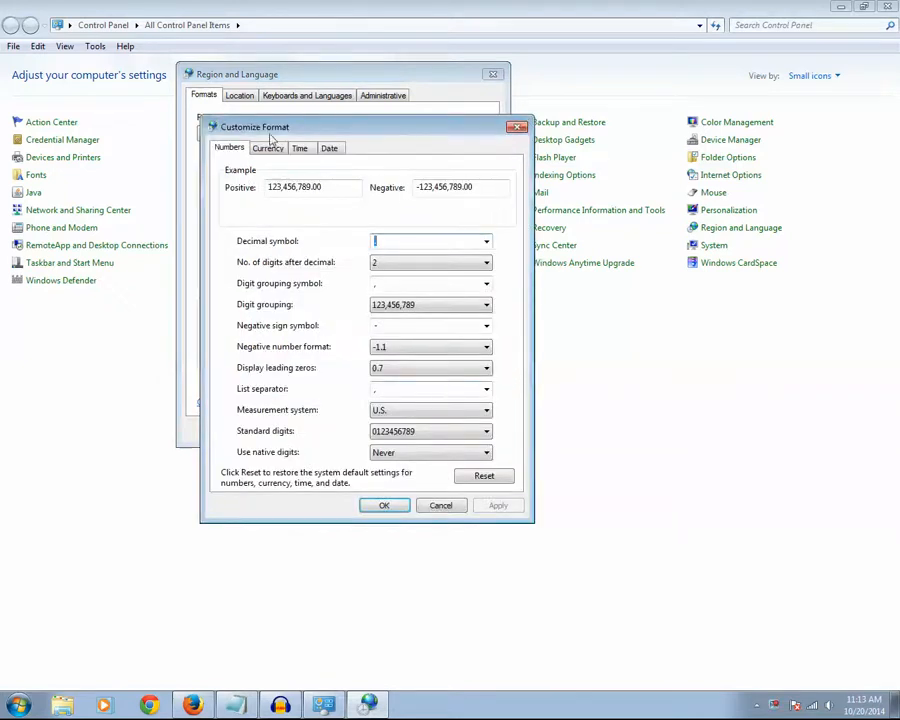
- Set the AM symbol to Morning and the PM symbol to Evening, and apply it
click(300, 147)
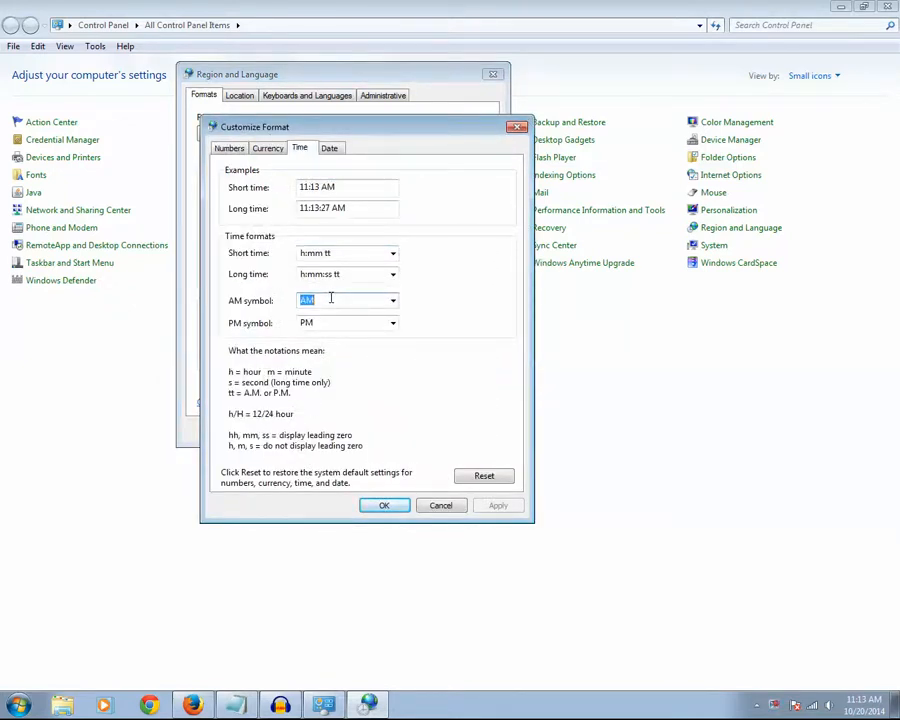
text(Morning)
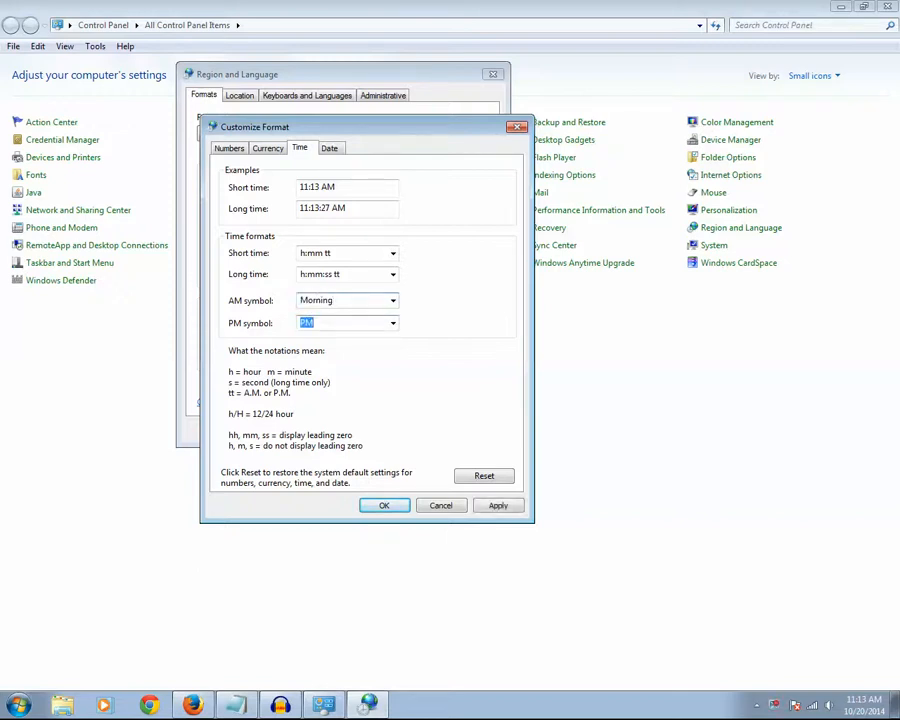
text(Evening)
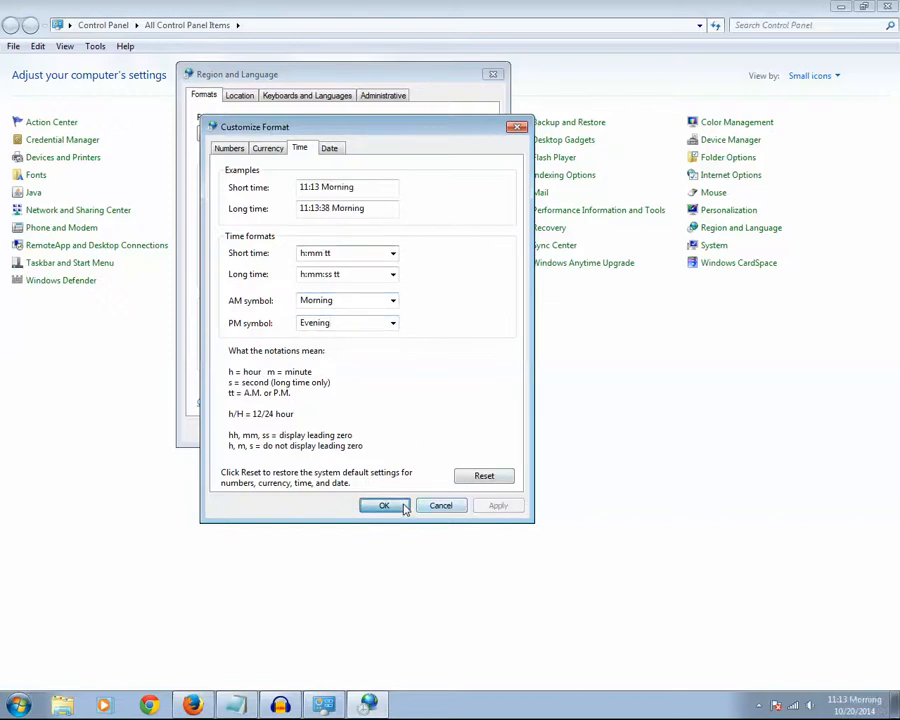
click(384, 505)
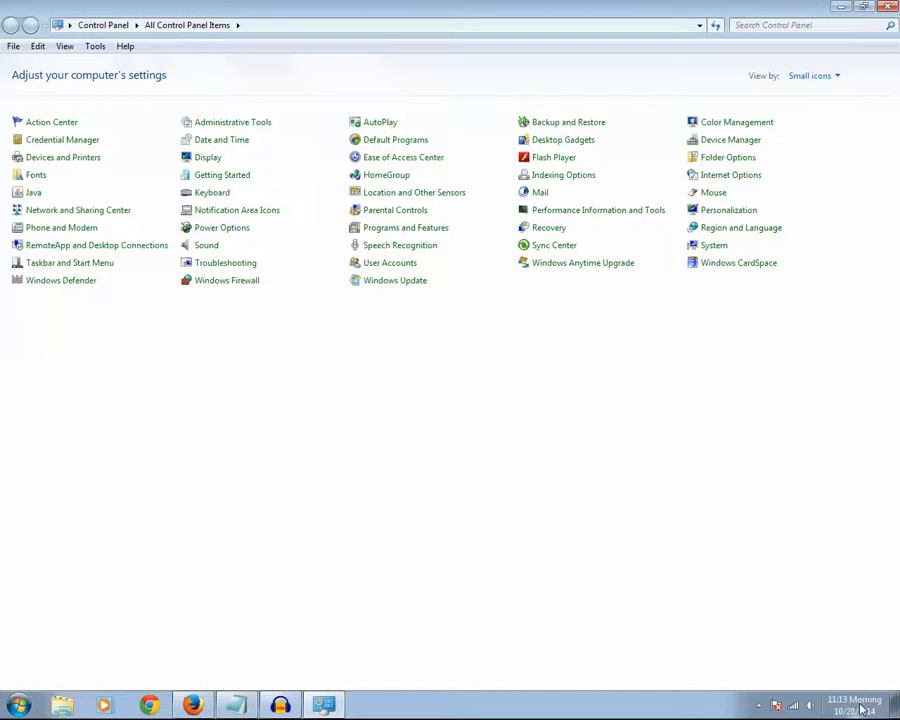
click(18, 705)
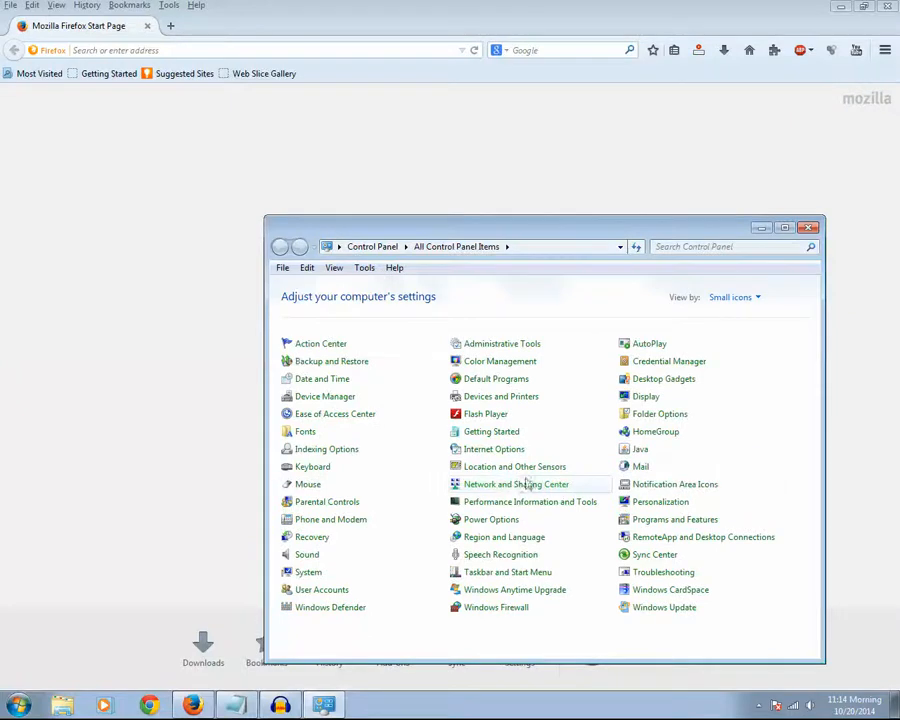
mouse_move(775, 247)
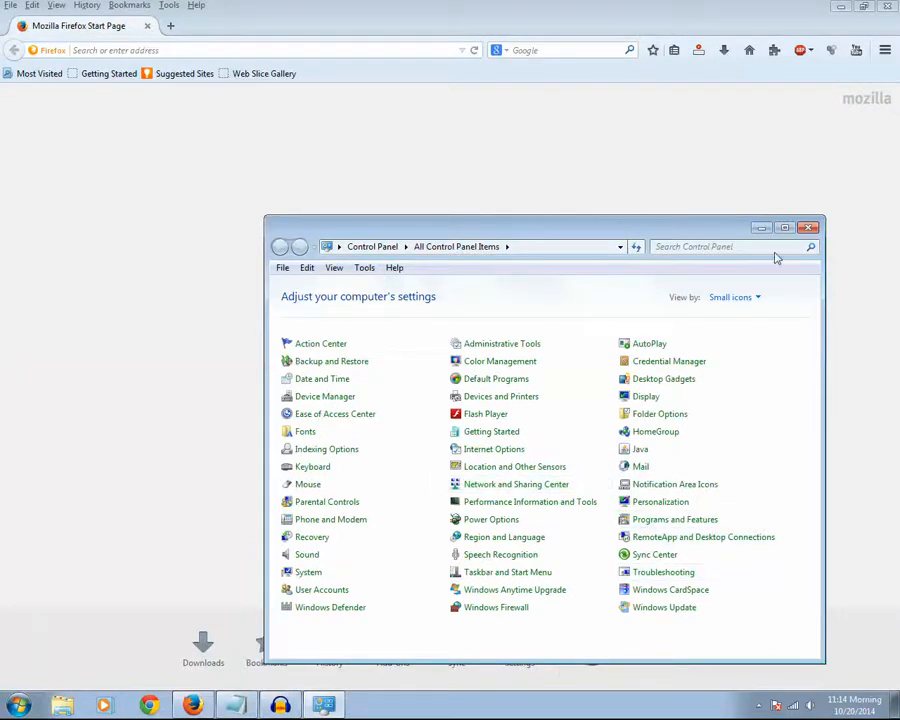
click(785, 227)
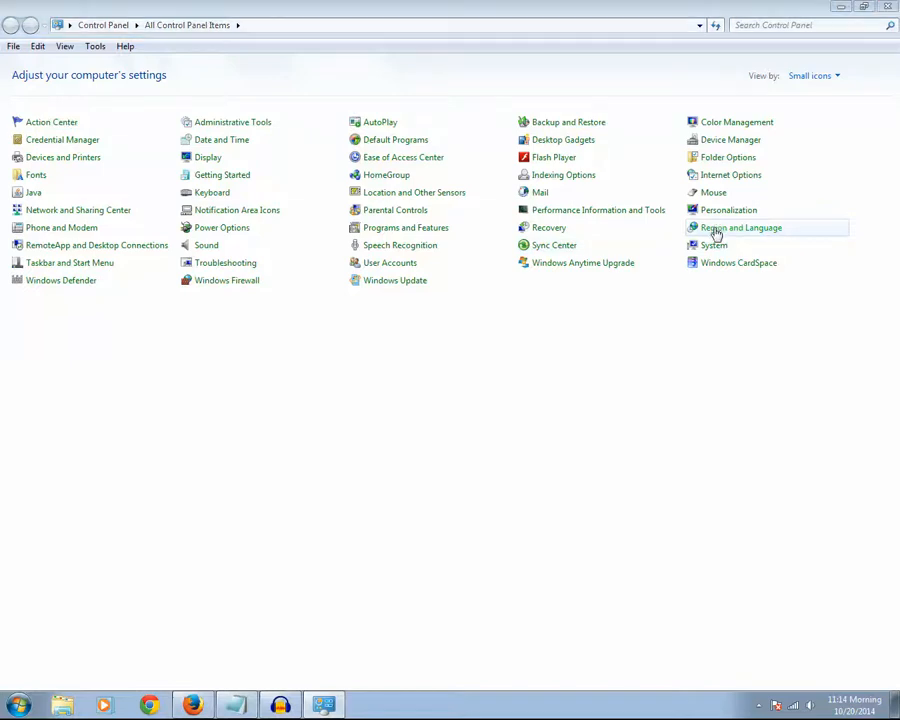
- Reset the time symbols to the default AM and PM in Customize Format and confirm
click(741, 227)
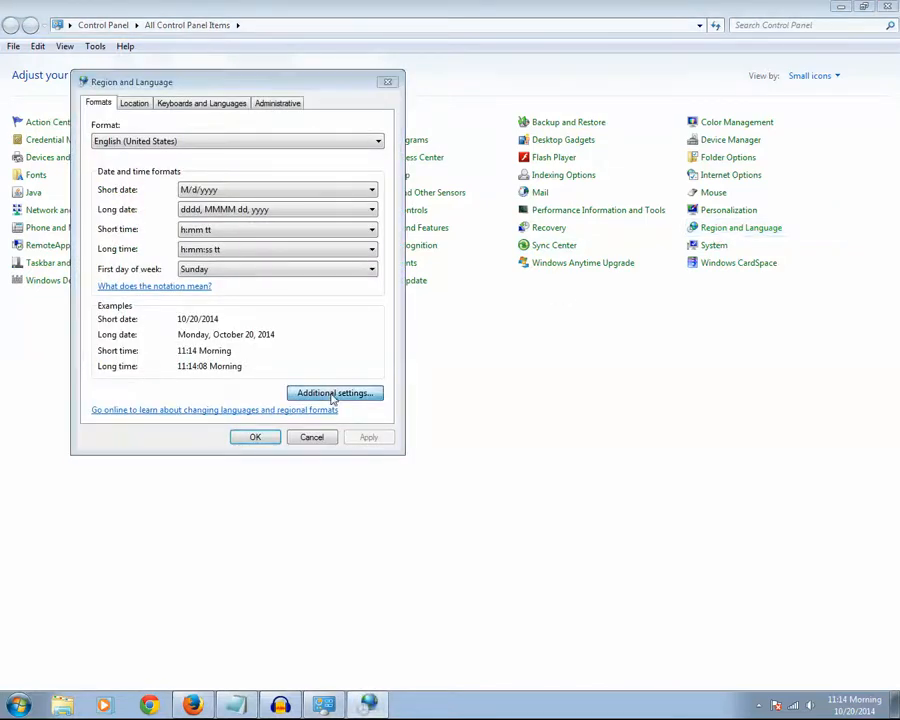
click(334, 392)
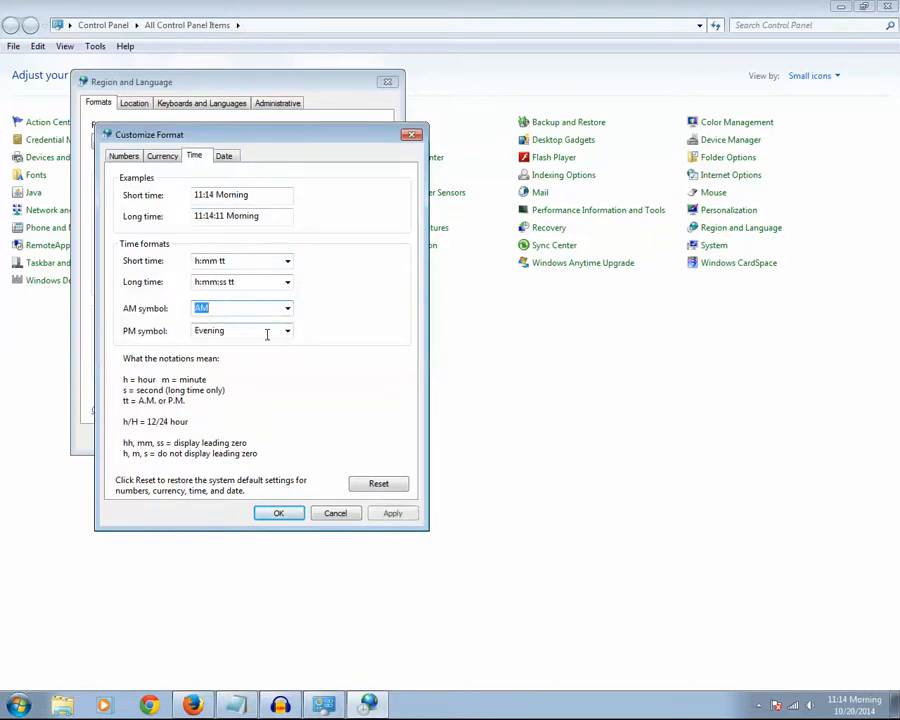
click(378, 484)
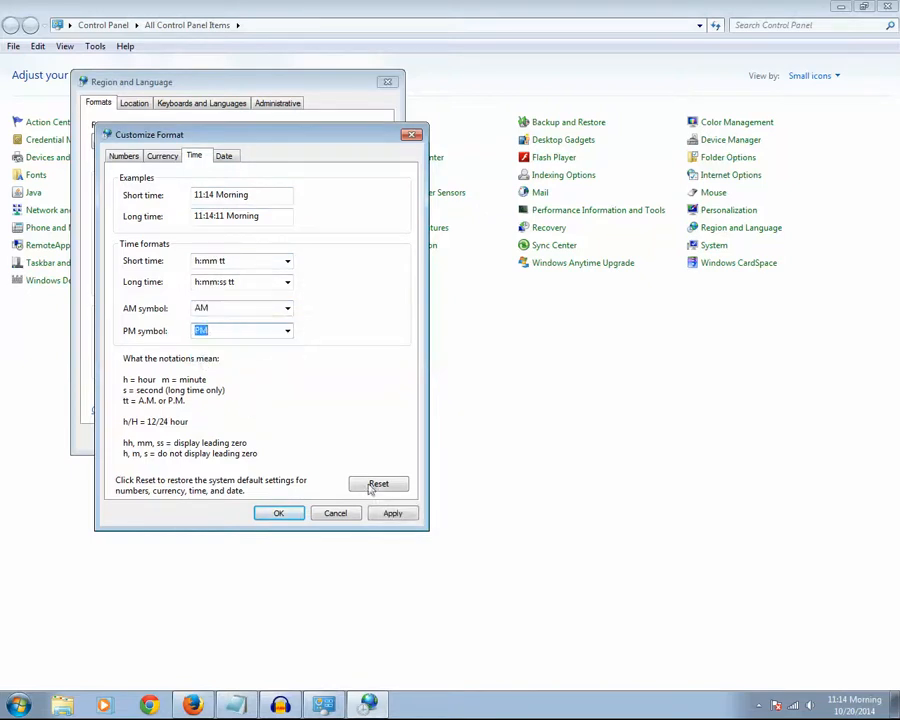
click(278, 513)
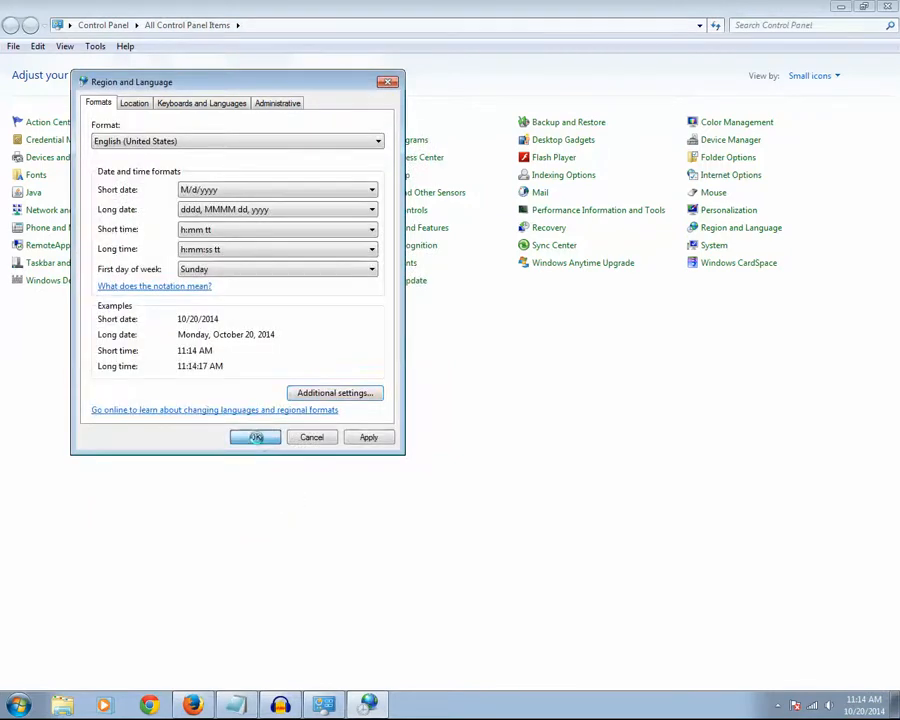
click(256, 437)
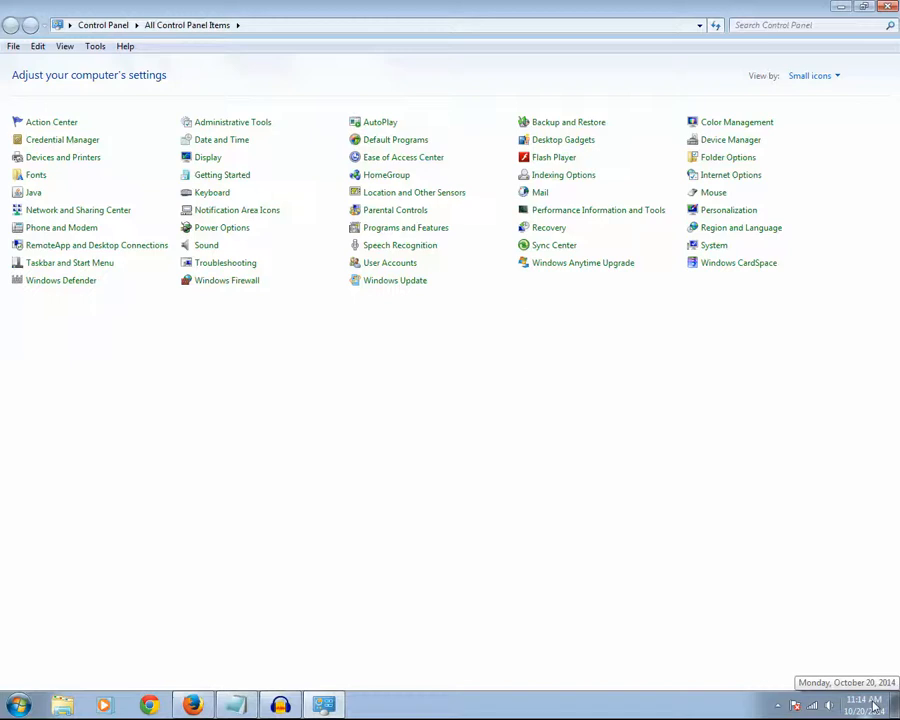
mouse_move(860, 705)
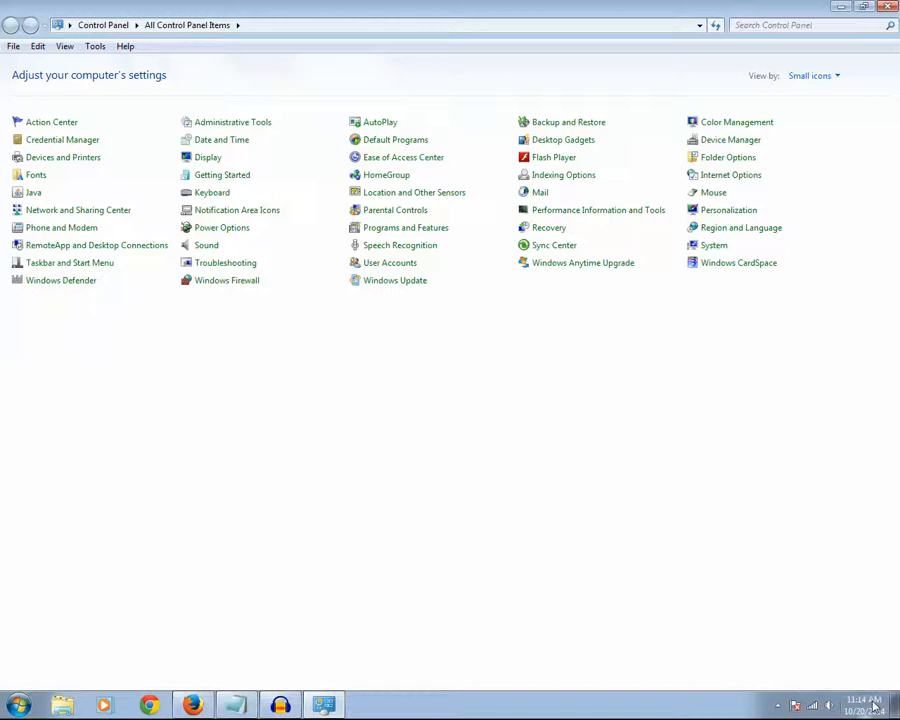